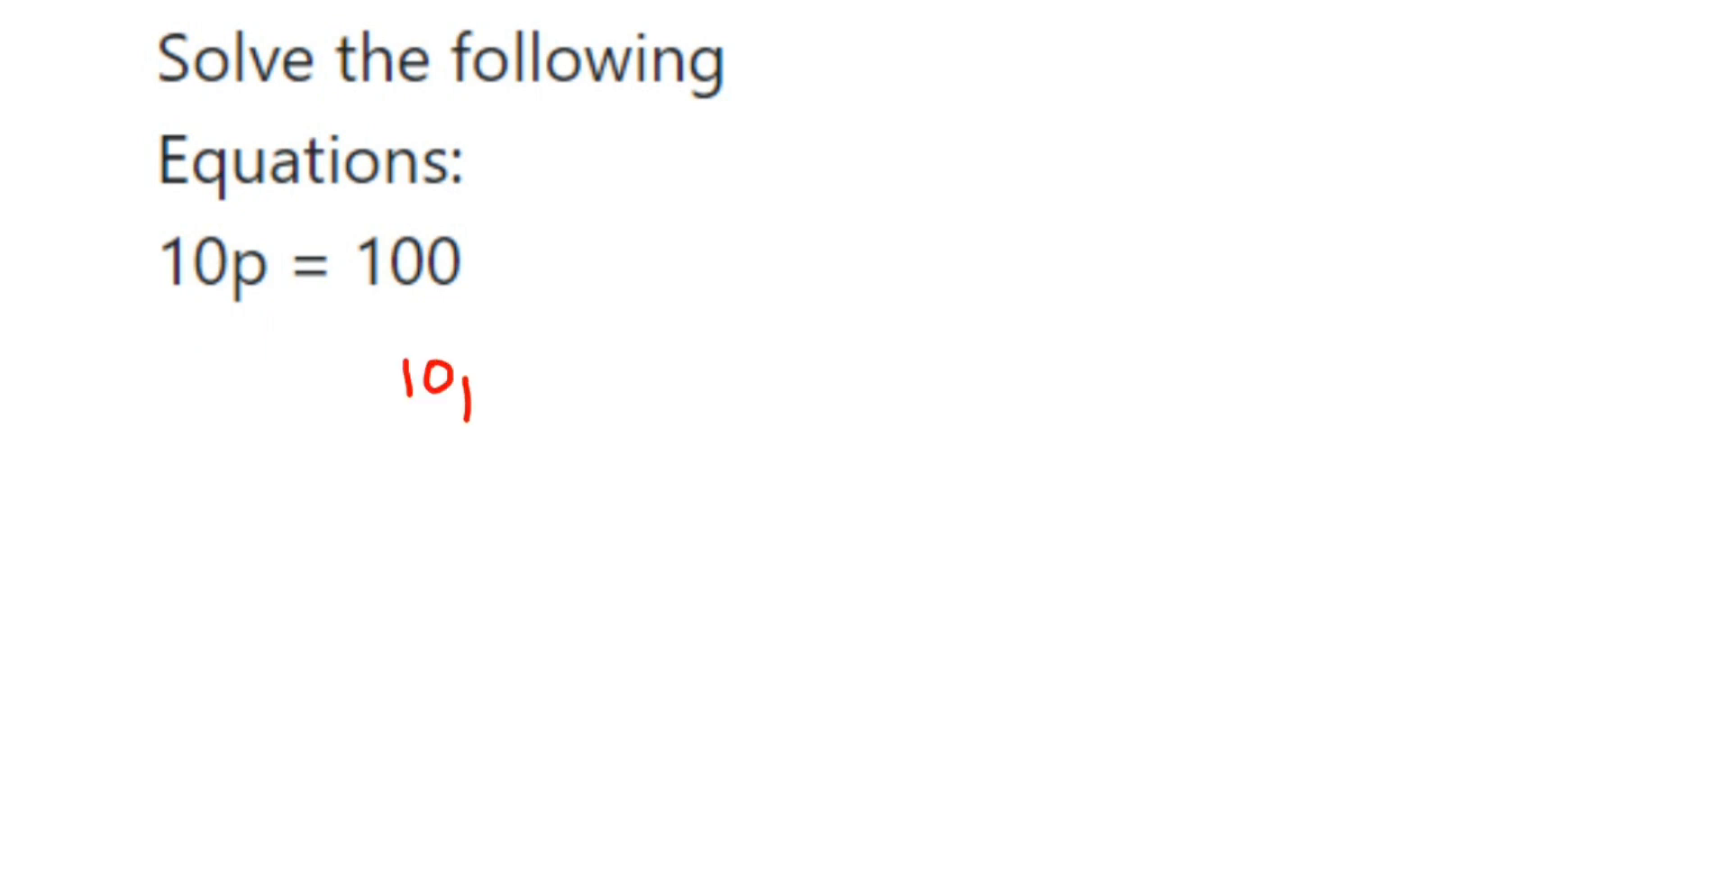
# Step: Handwrite 10p = 100 in red, arrow the 10 across the equals sign, and write p = 10
pyautogui.moveTo(397, 364); pyautogui.dragTo(634, 364)
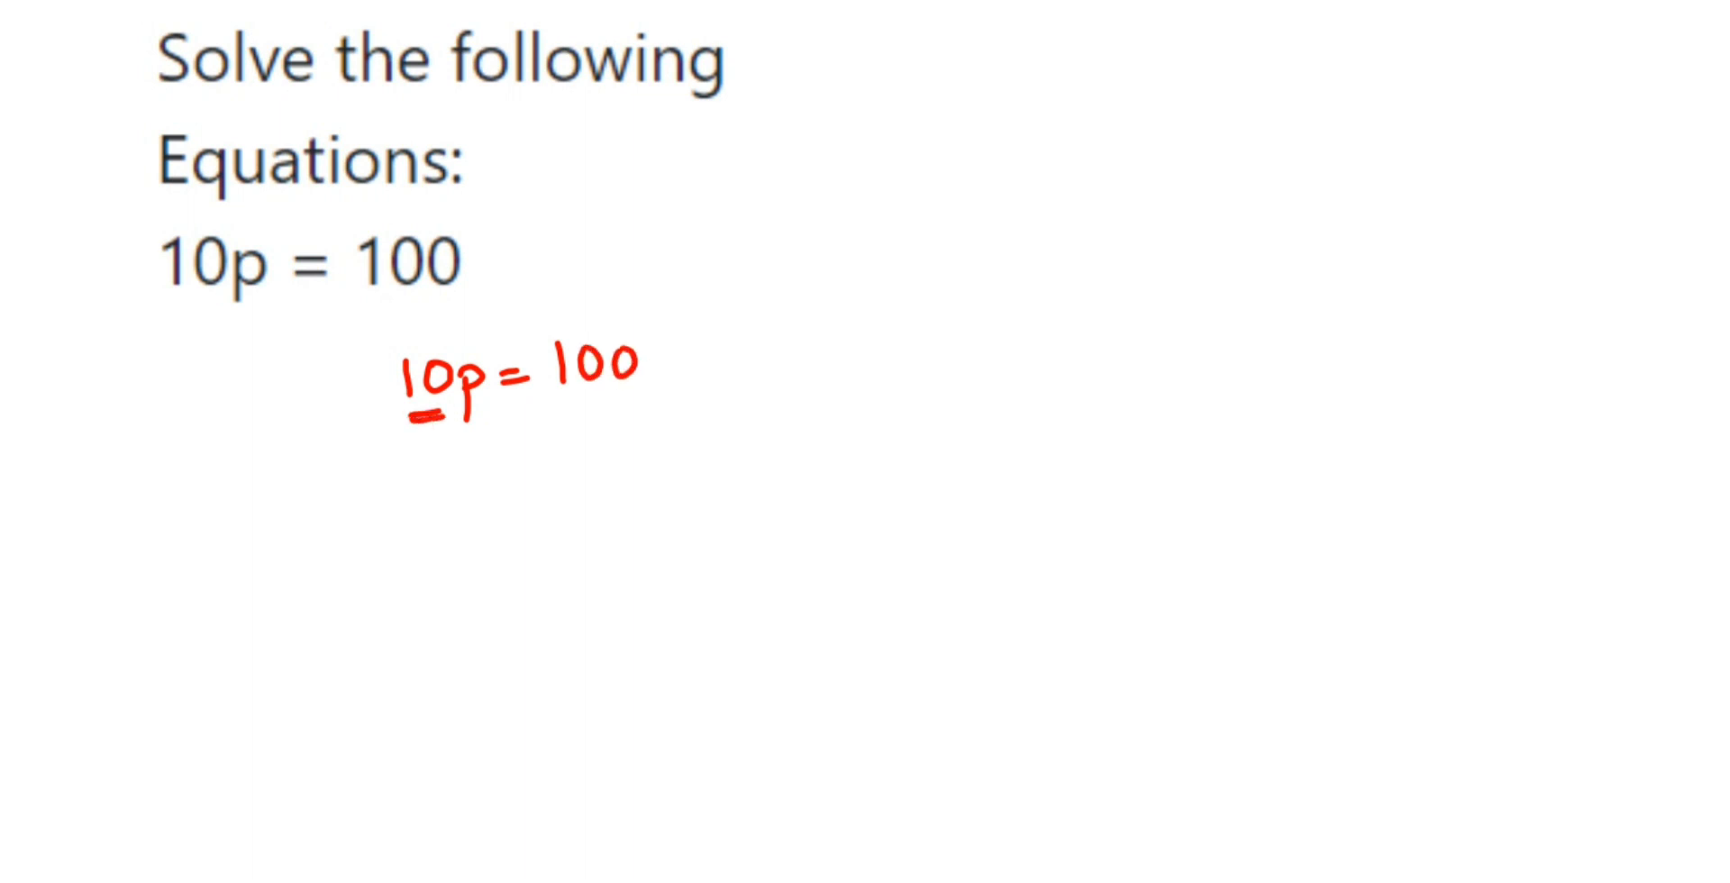
pyautogui.moveTo(415, 415); pyautogui.dragTo(557, 431)
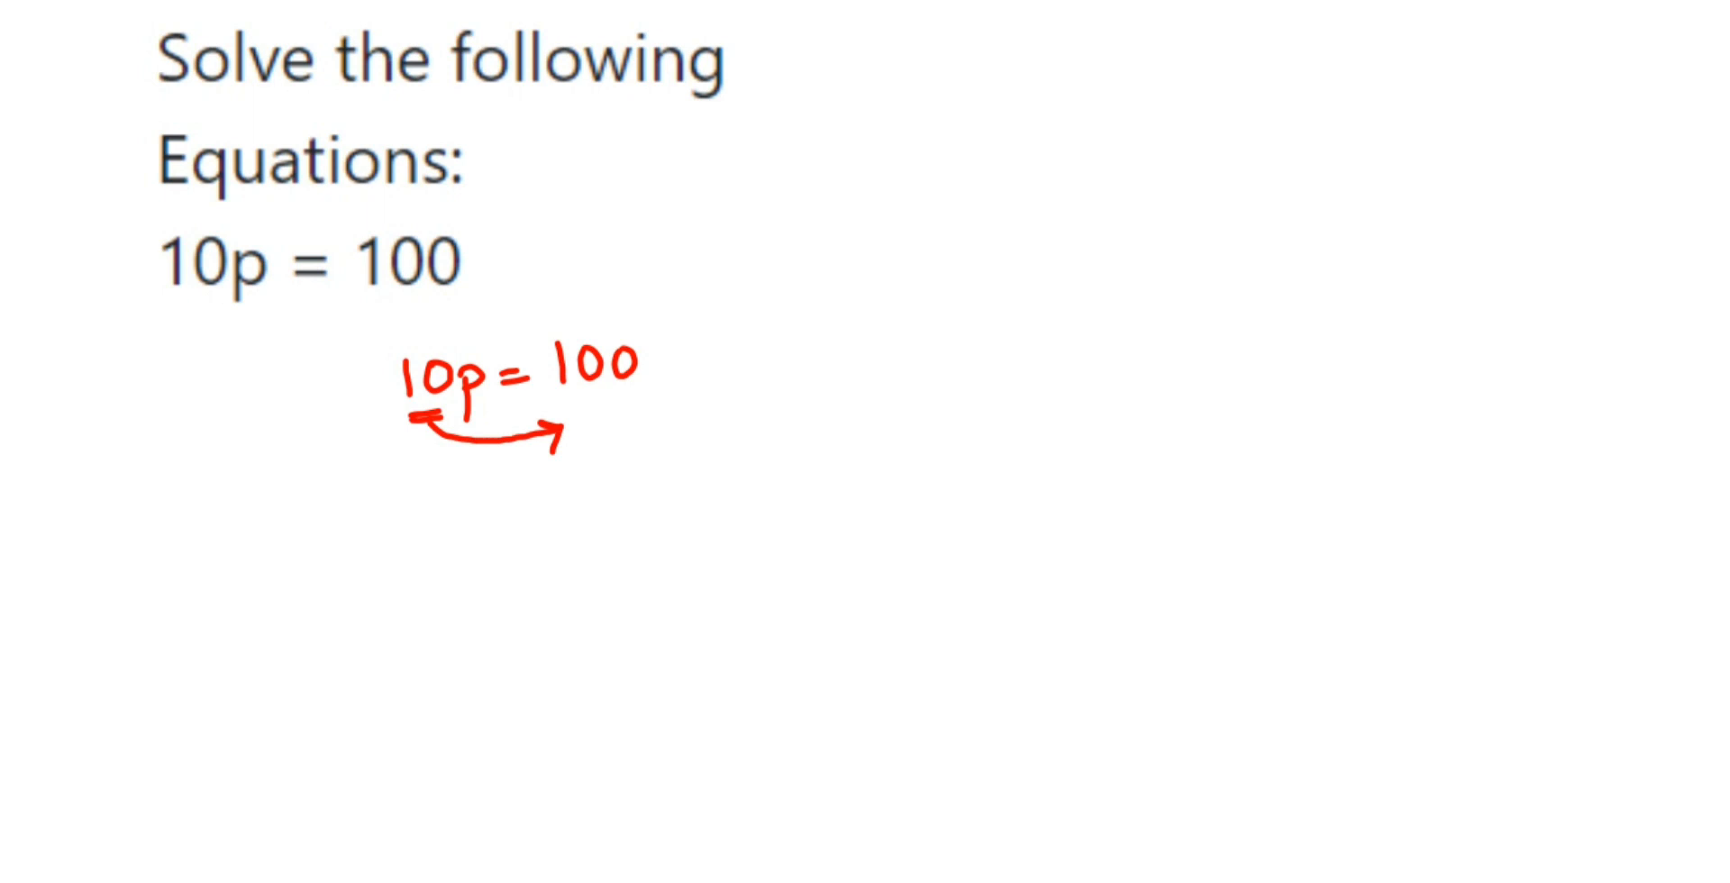
pyautogui.write('P = 10')
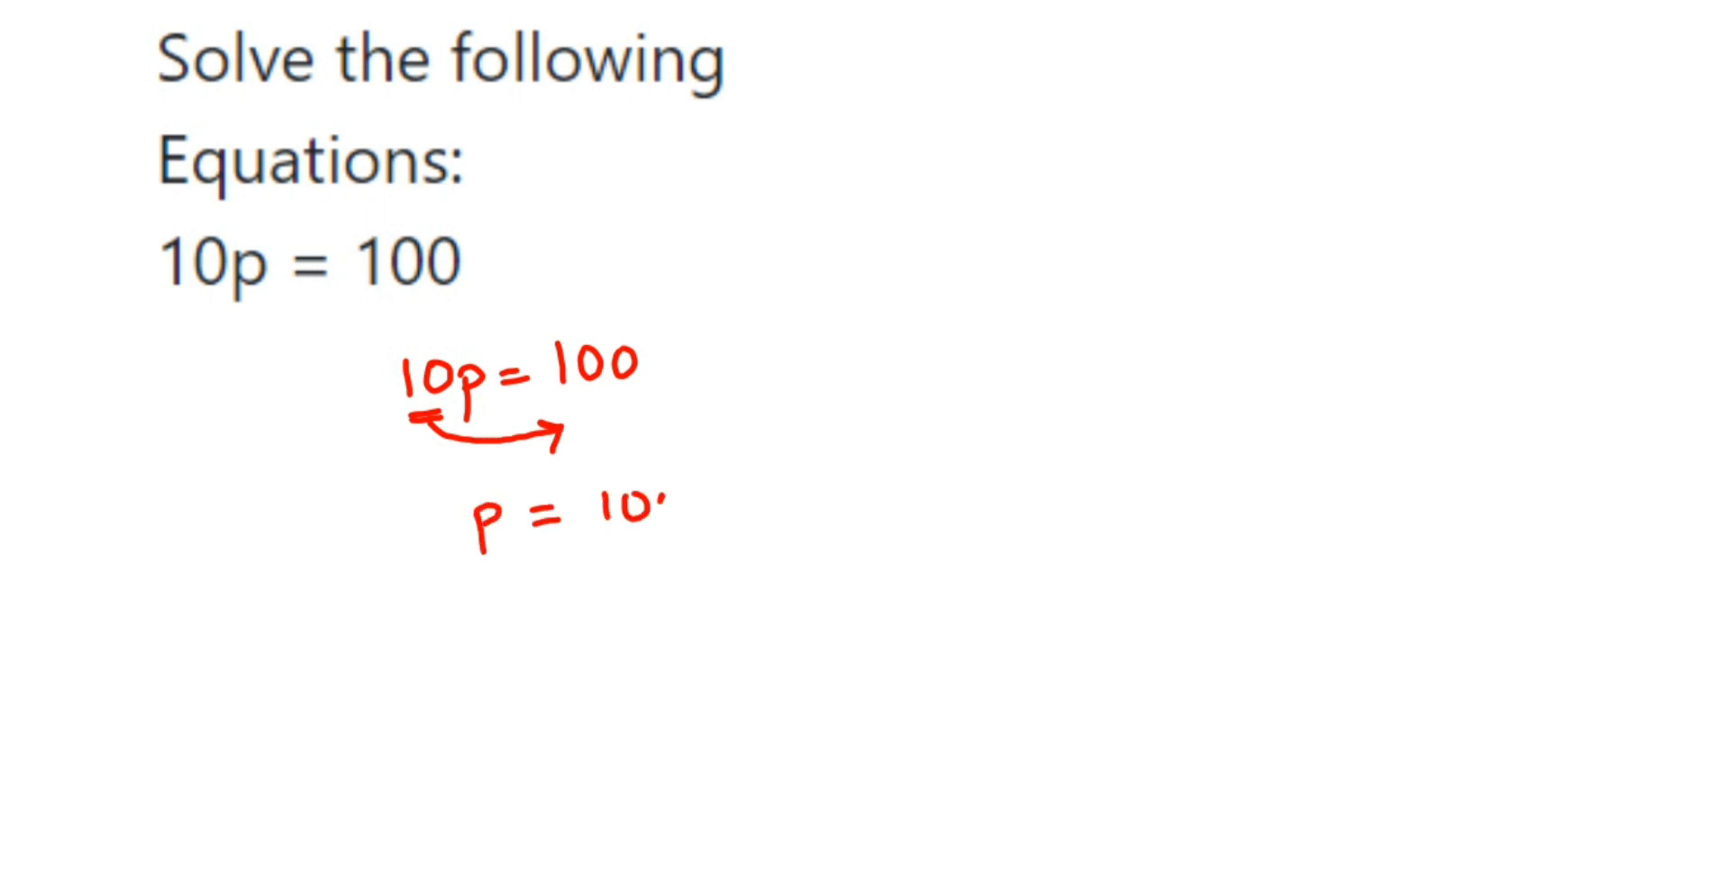